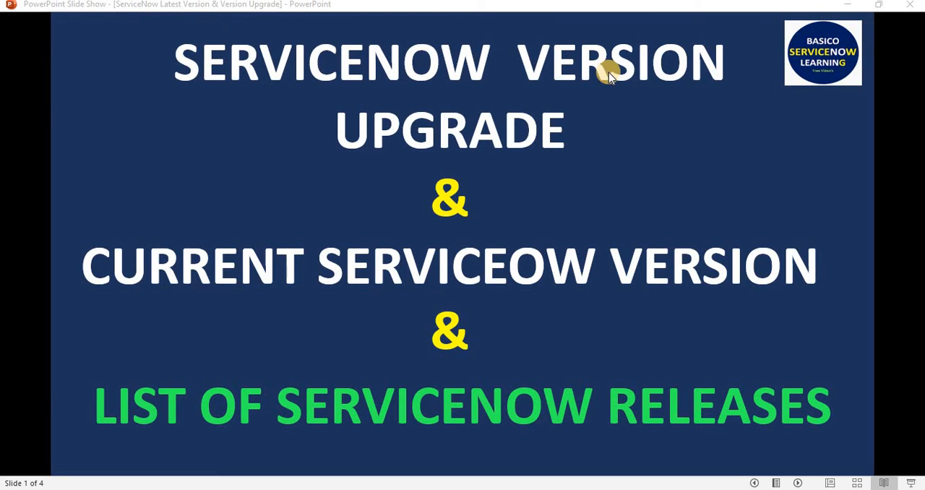
pyautogui.moveTo(482, 136)
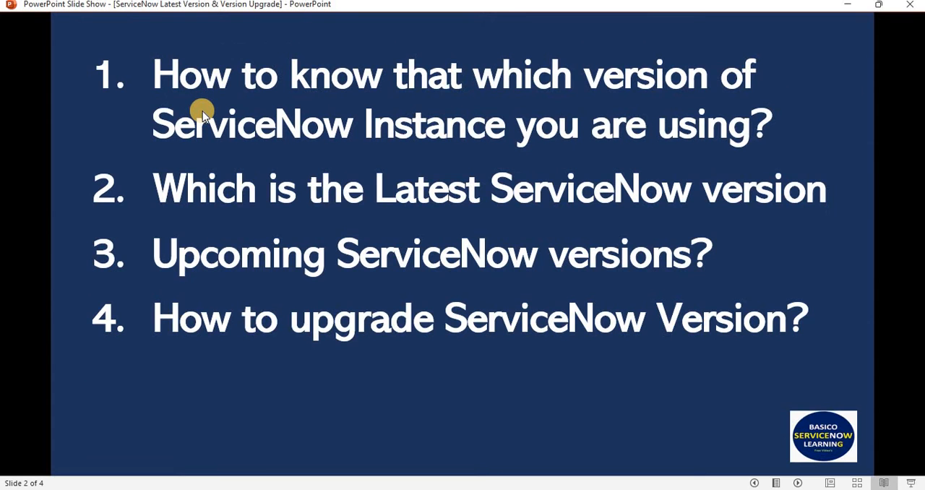
pyautogui.moveTo(571, 96)
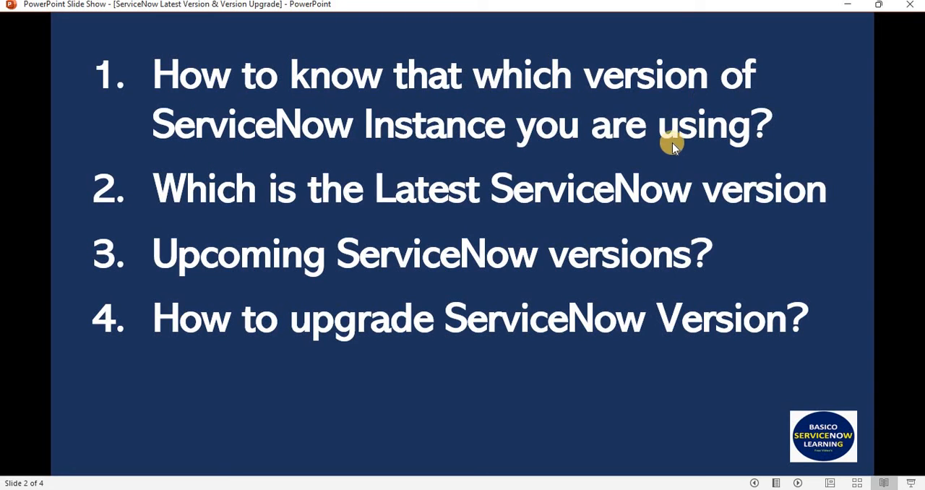
pyautogui.moveTo(432, 193)
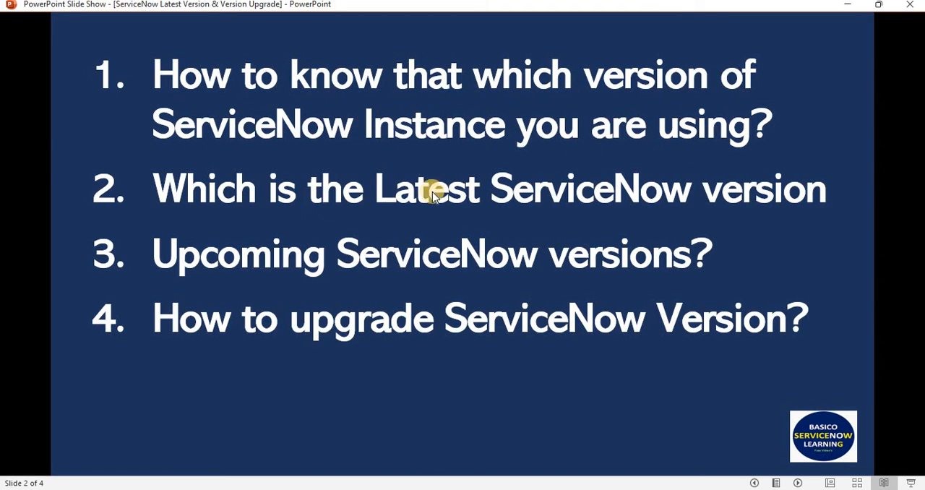
pyautogui.moveTo(436, 255)
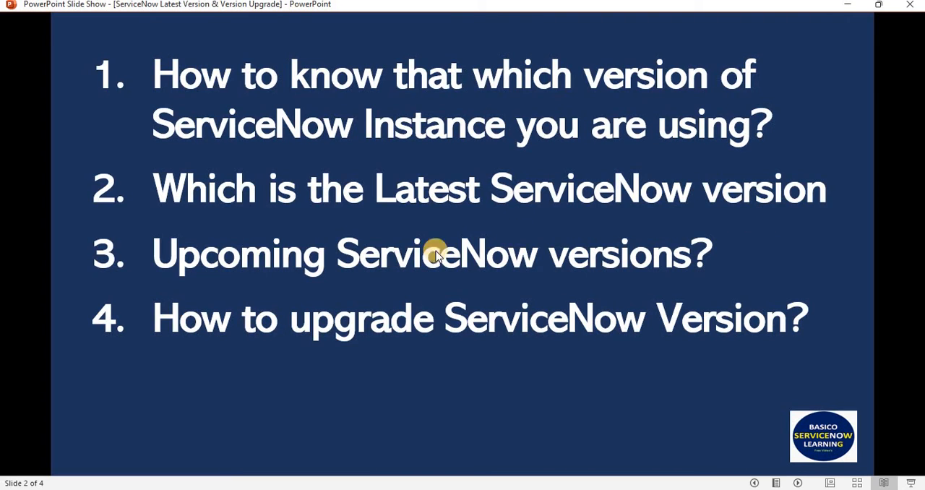
pyautogui.moveTo(259, 254)
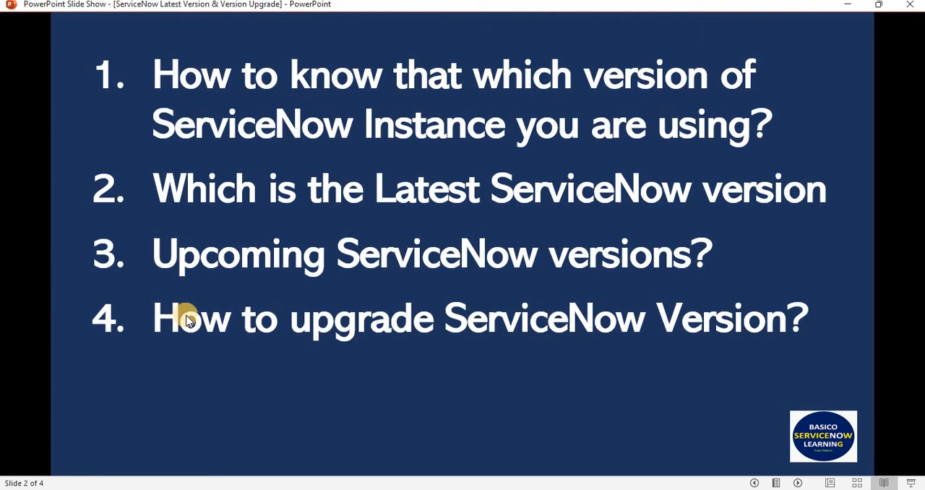
pyautogui.moveTo(732, 334)
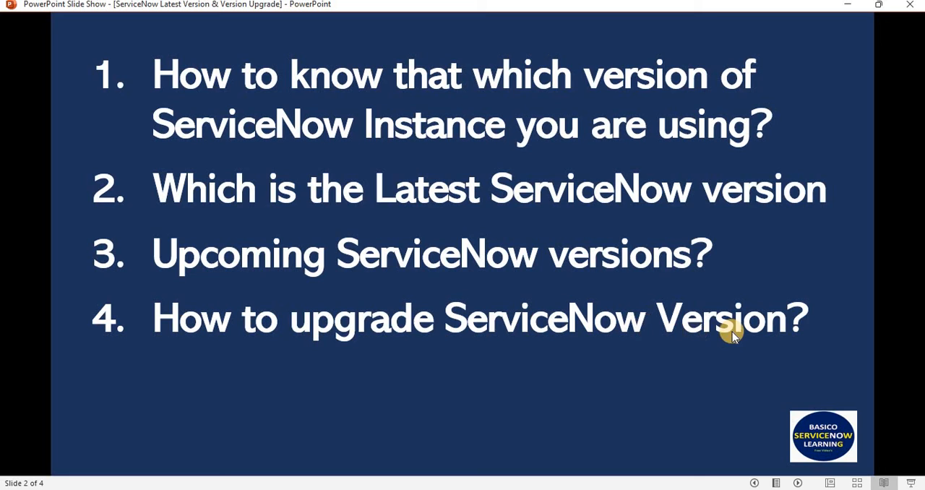
pyautogui.moveTo(109, 260)
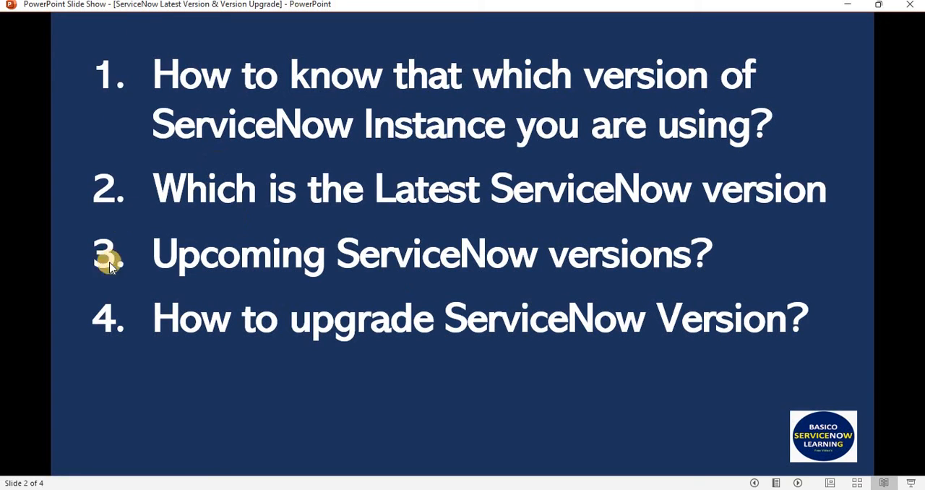
pyautogui.moveTo(205, 108)
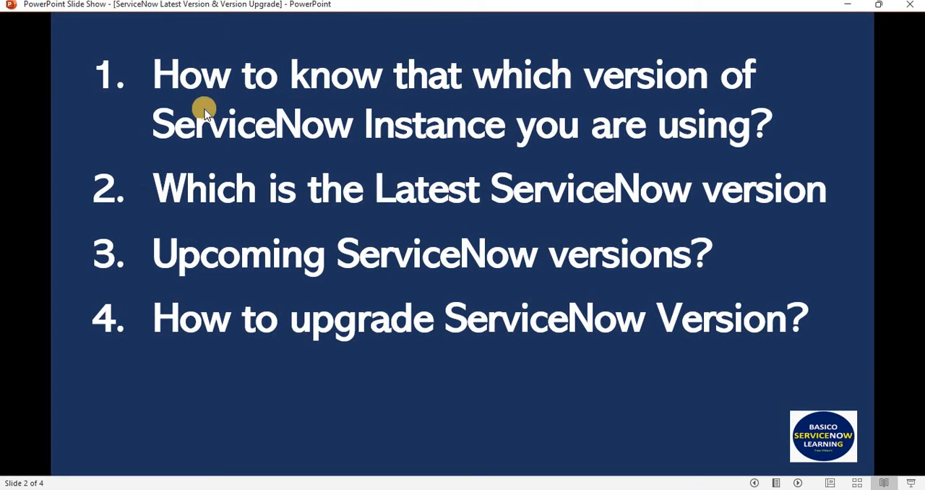
pyautogui.moveTo(123, 210)
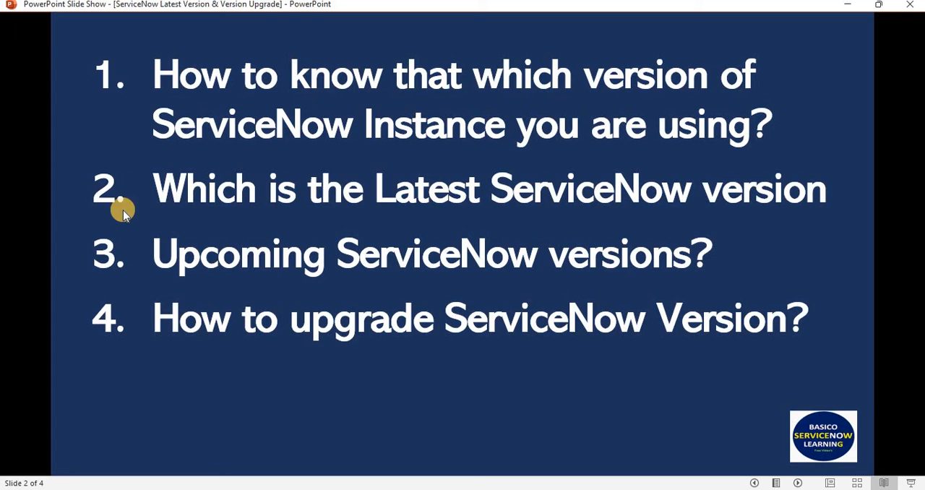
pyautogui.moveTo(121, 327)
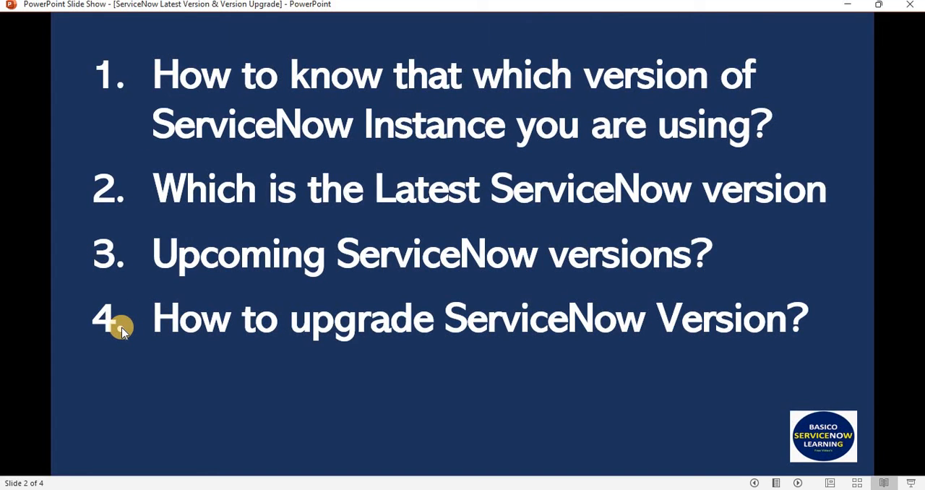
pyautogui.moveTo(129, 282)
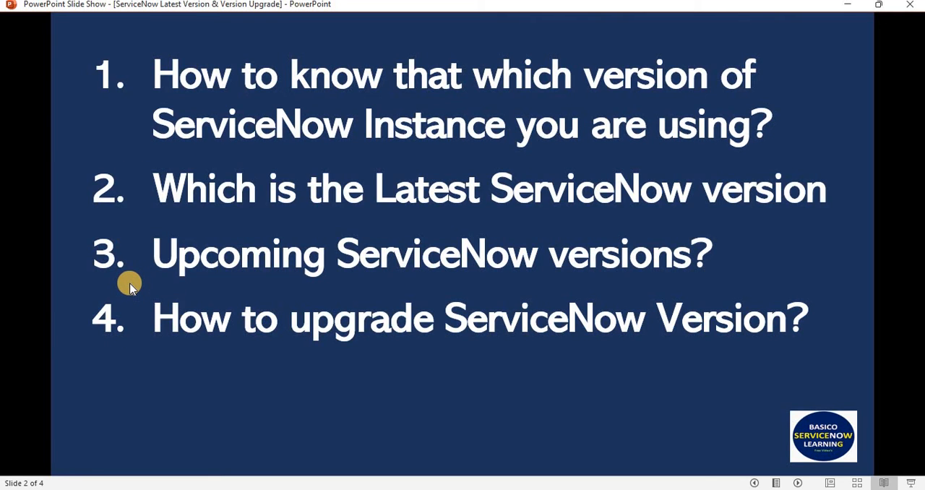
pyautogui.moveTo(367, 221)
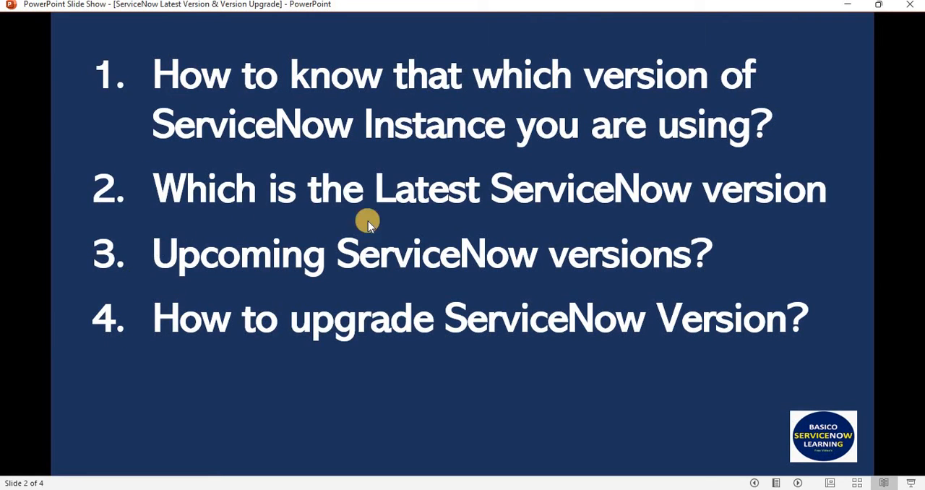
pyautogui.moveTo(426, 203)
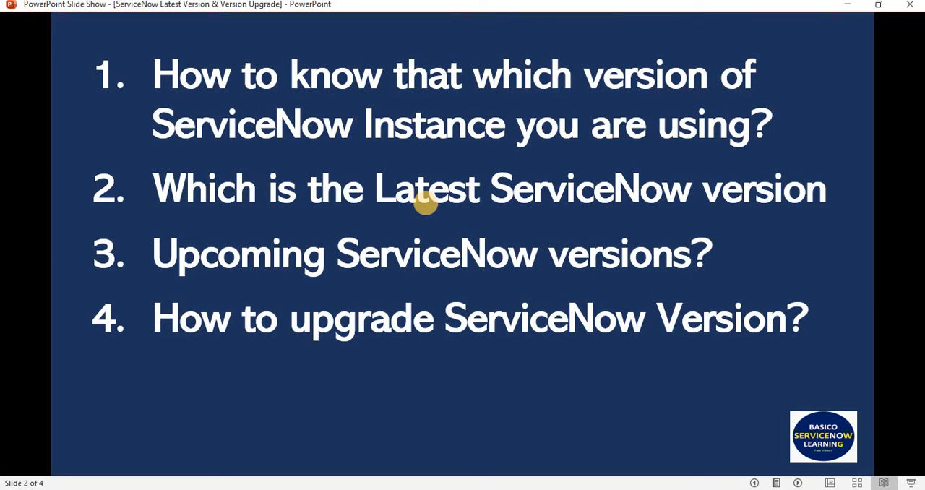
pyautogui.moveTo(445, 235)
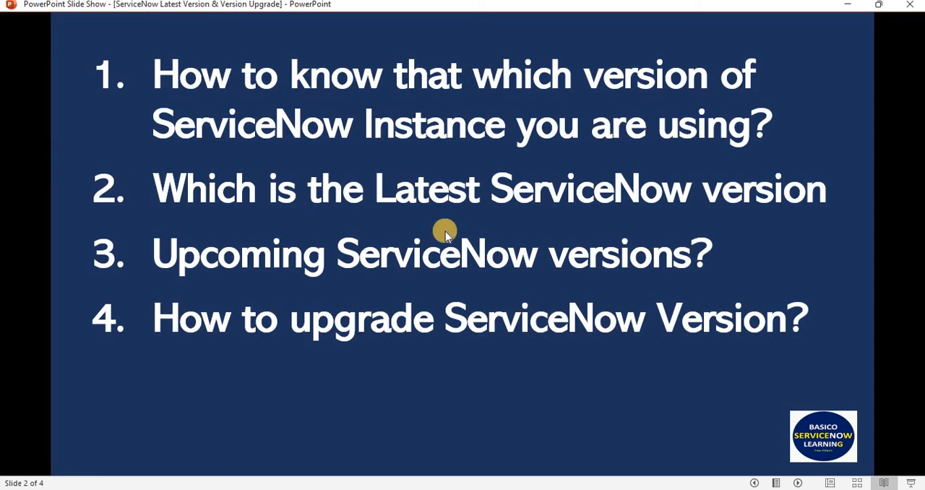
pyautogui.moveTo(546, 281)
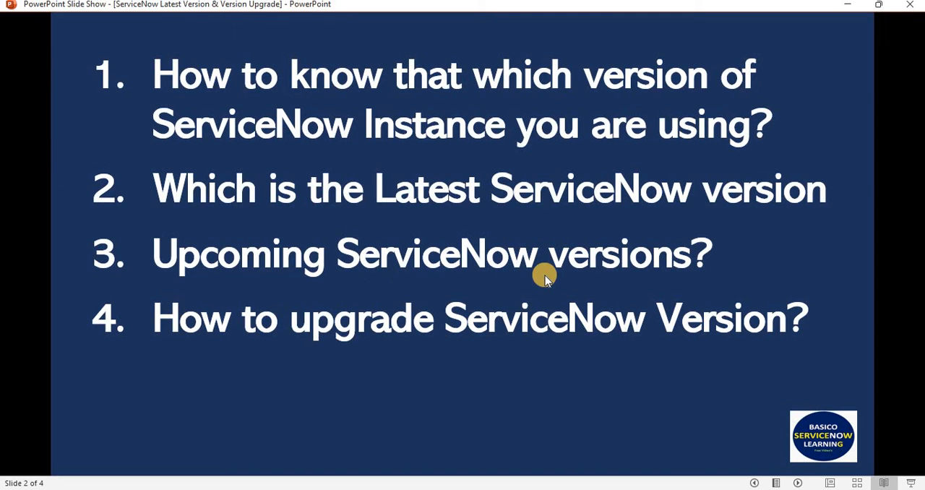
pyautogui.moveTo(202, 341)
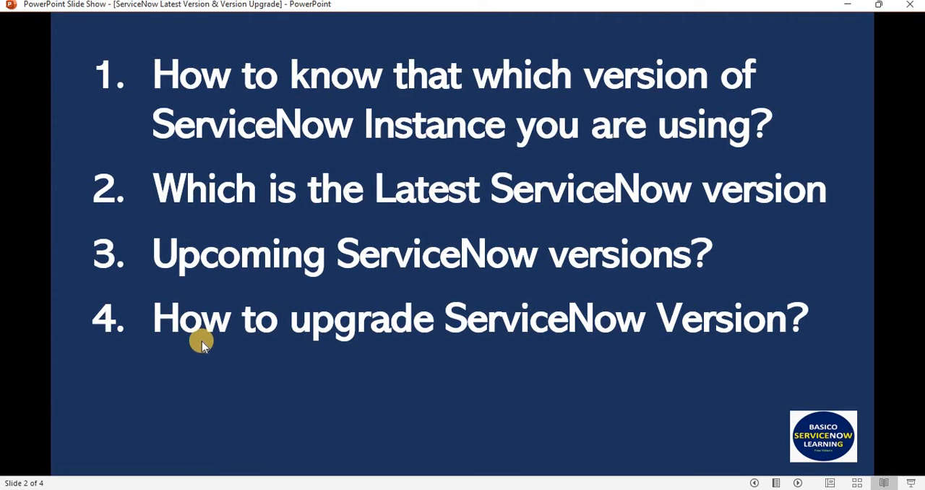
pyautogui.moveTo(687, 349)
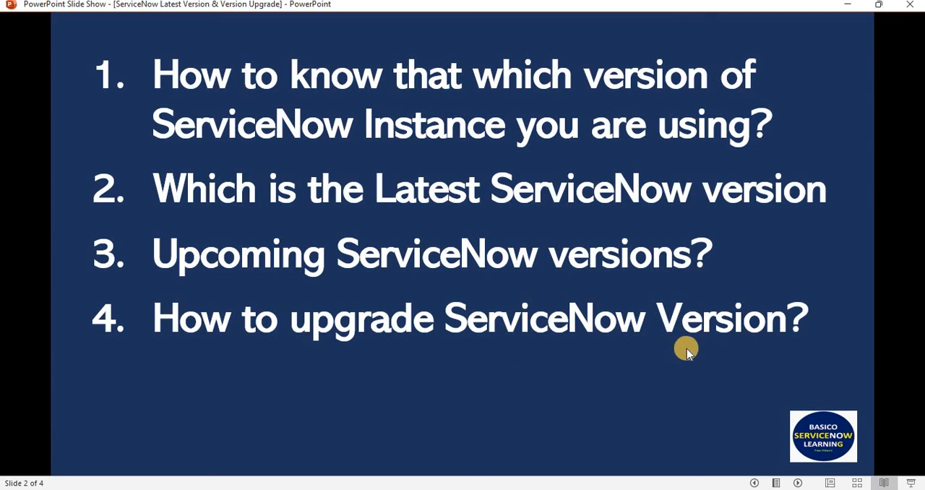
pyautogui.moveTo(652, 345)
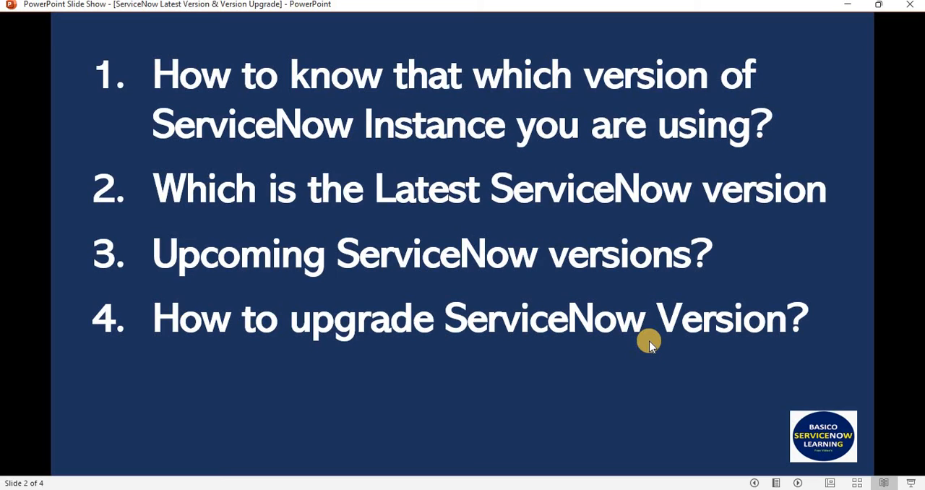
pyautogui.moveTo(639, 330)
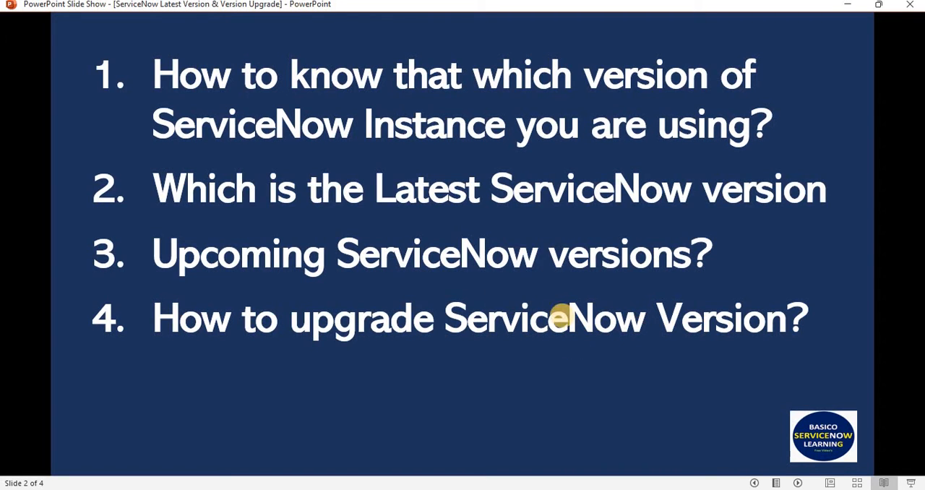
pyautogui.moveTo(426, 327)
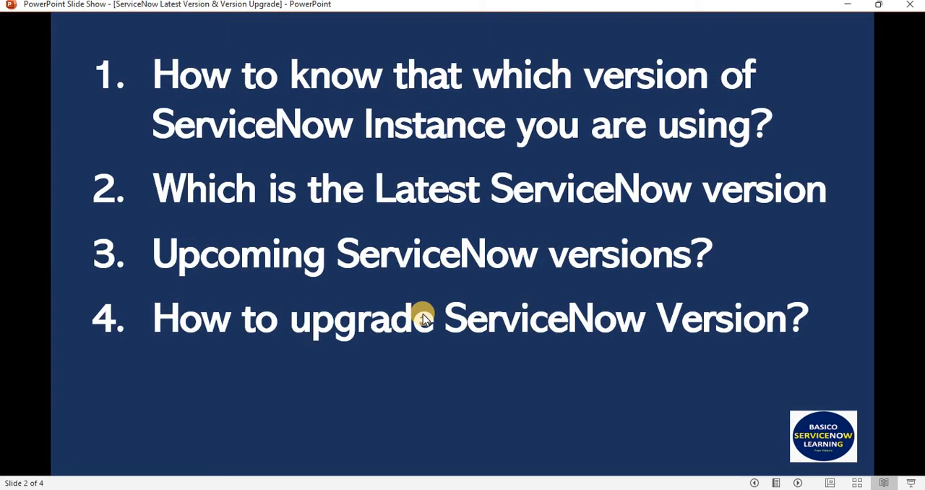
pyautogui.moveTo(425, 321)
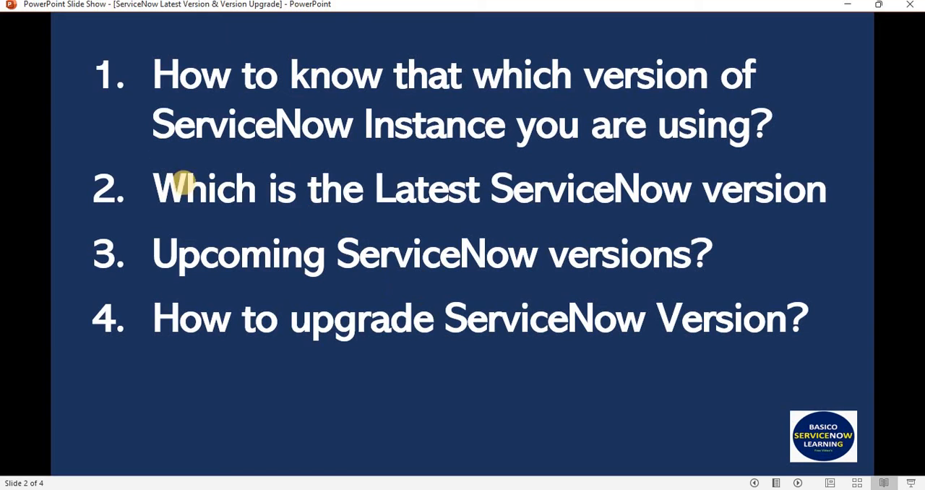
pyautogui.moveTo(582, 85)
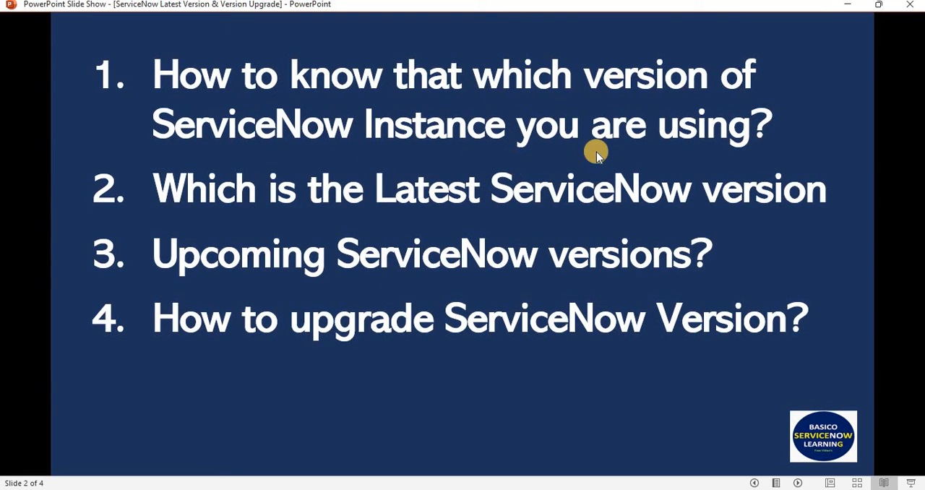
pyautogui.moveTo(593, 141)
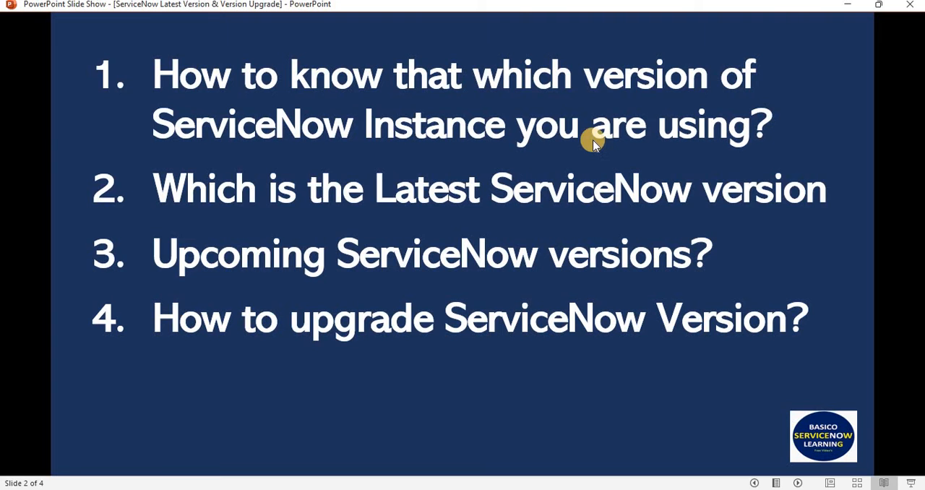
# Switch from the PowerPoint slide show to the ServiceNow instance in the browser.
pyautogui.press('alt+tab')
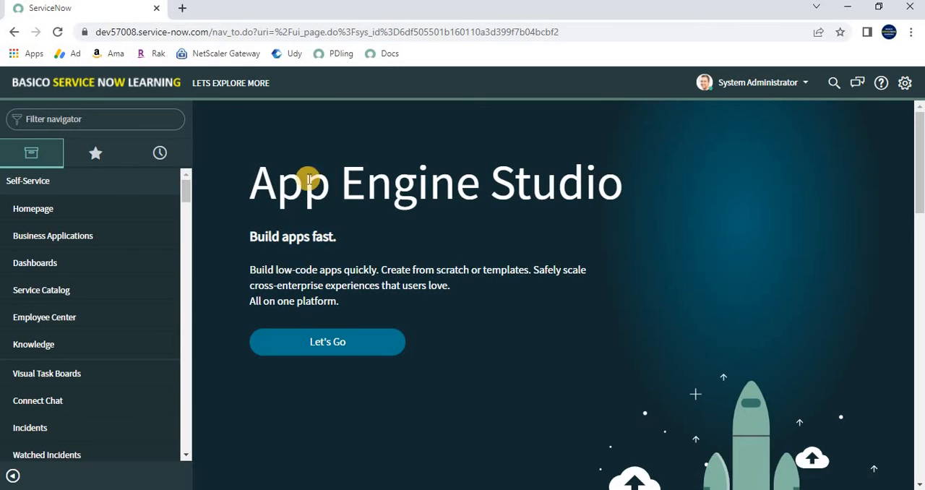
pyautogui.moveTo(406, 279)
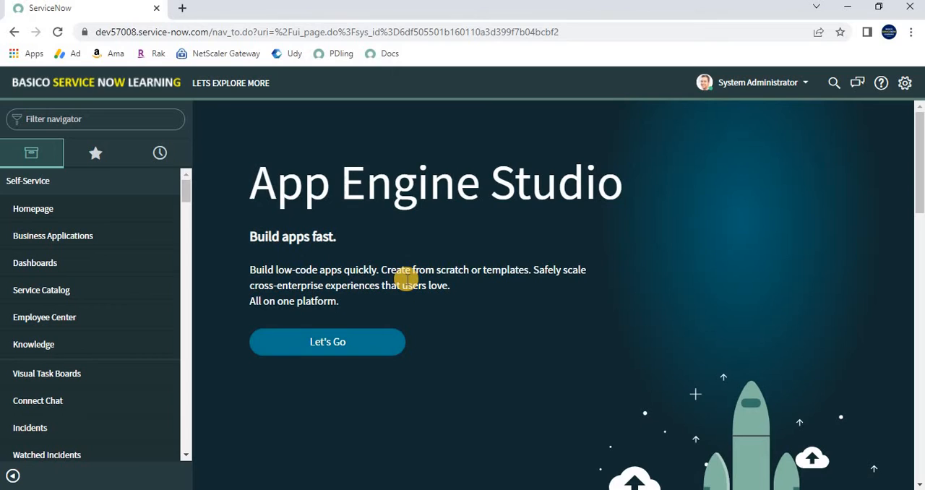
pyautogui.moveTo(338, 232)
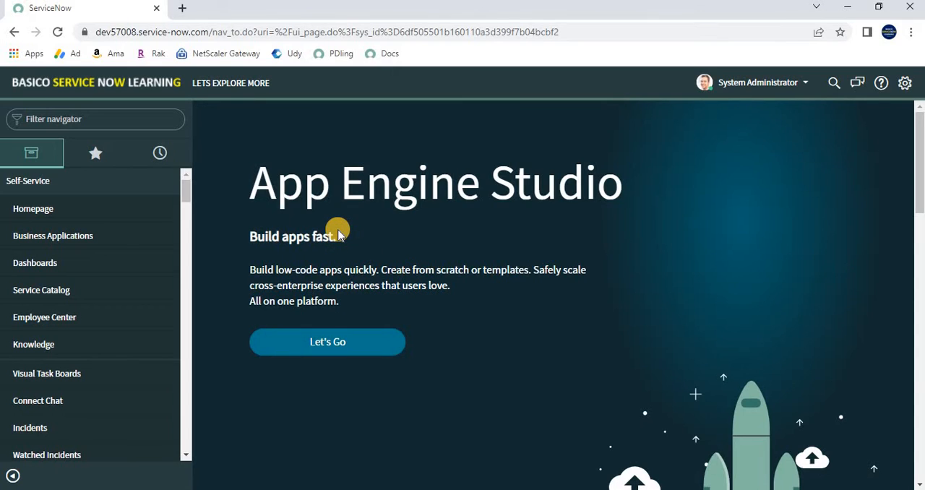
pyautogui.moveTo(333, 217)
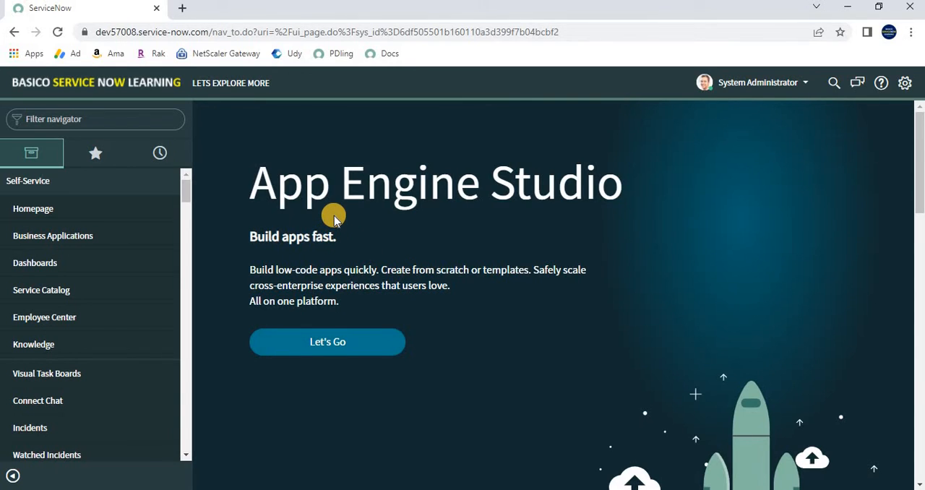
pyautogui.moveTo(345, 217)
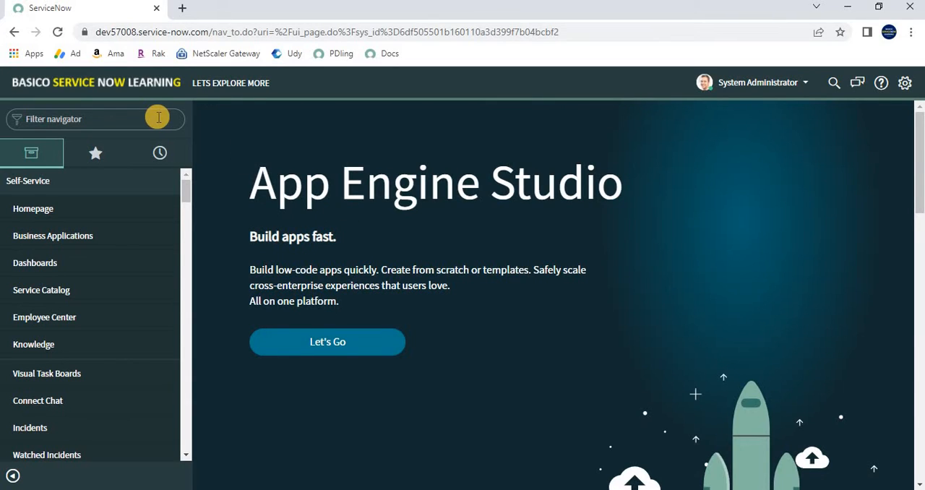
pyautogui.moveTo(167, 114)
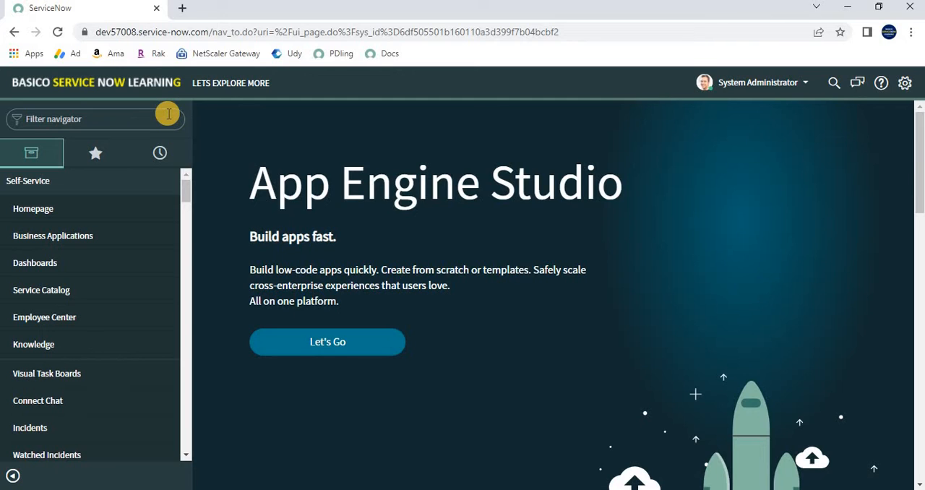
# Filter the navigator by 'stats' and open System Diagnostics > Stats.
pyautogui.write('sl')
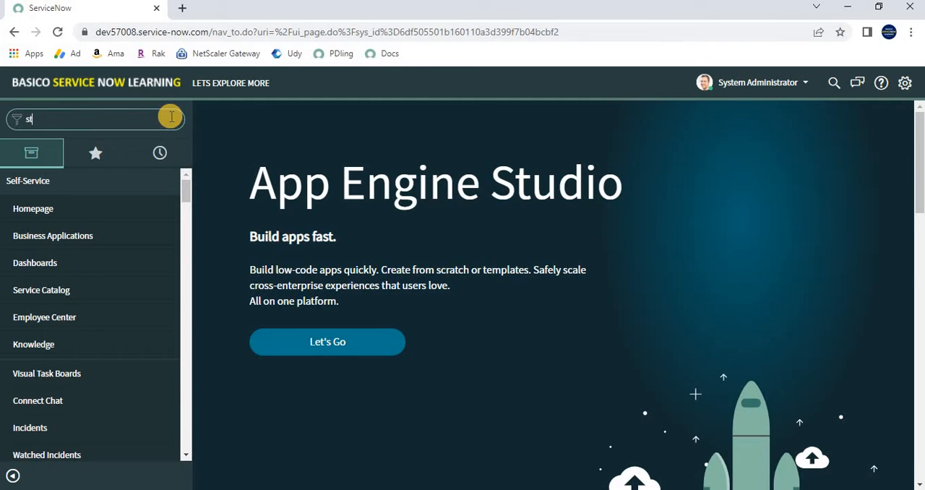
pyautogui.write('tats')
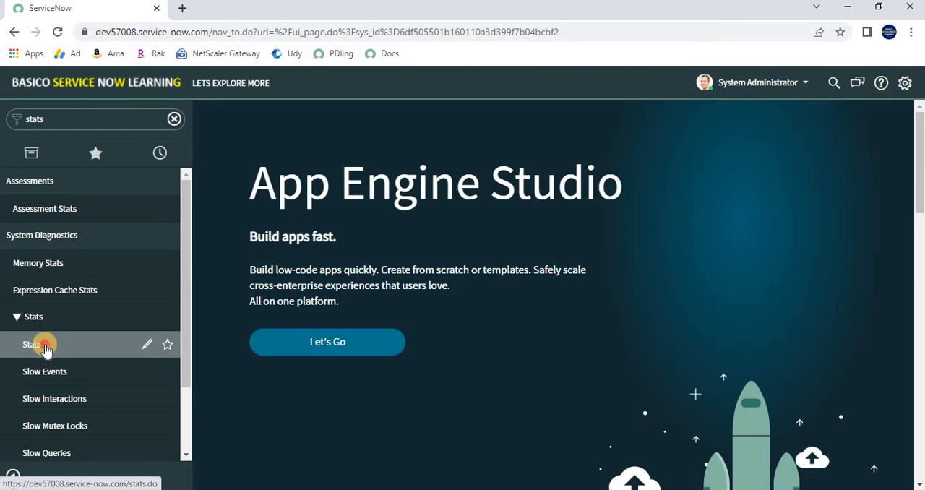
pyautogui.click(31, 344)
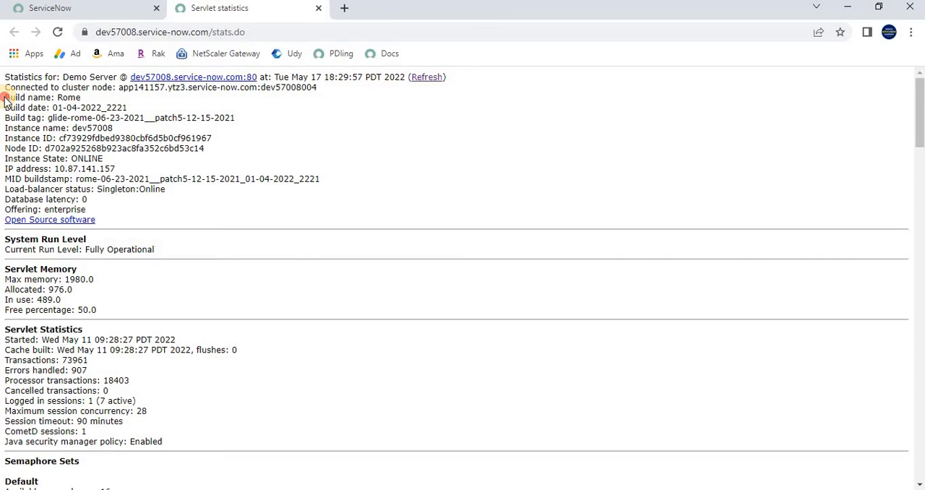
# Highlight the Build name and Build date lines at the top of stats.do.
pyautogui.moveTo(90, 87); pyautogui.dragTo(316, 87)
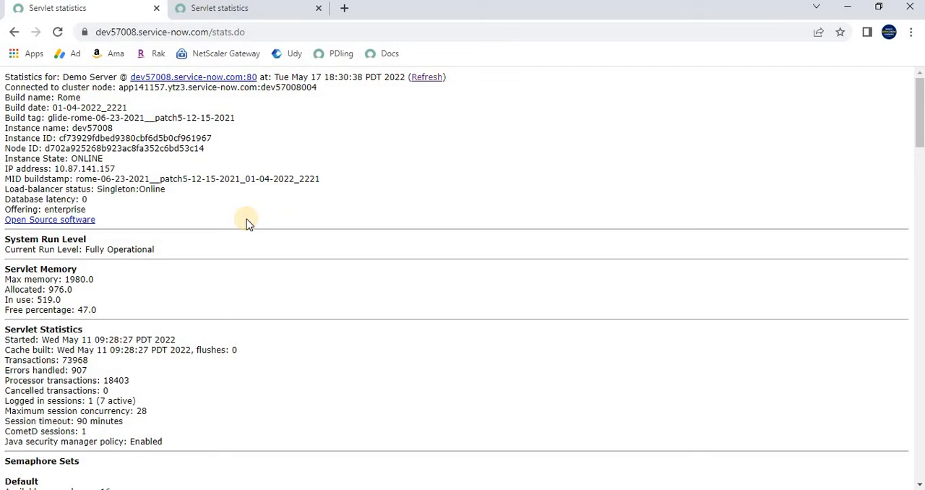
pyautogui.moveTo(208, 324)
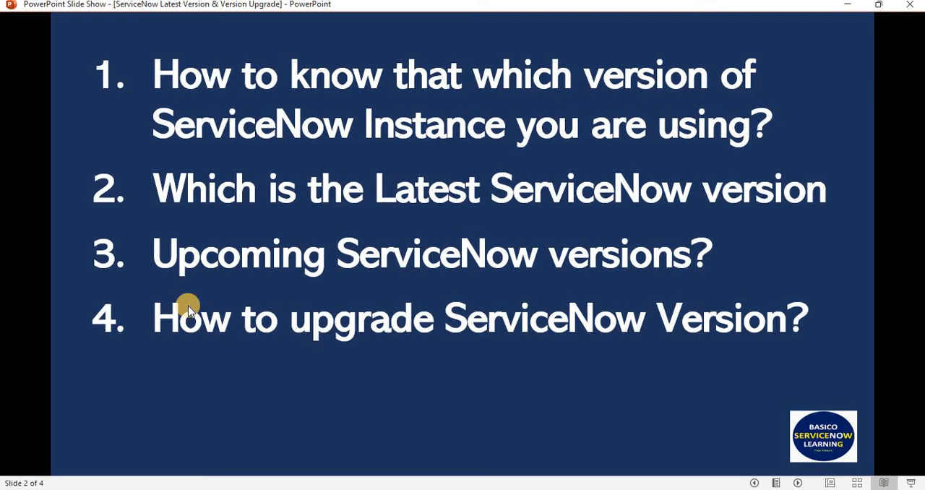
pyautogui.moveTo(179, 326)
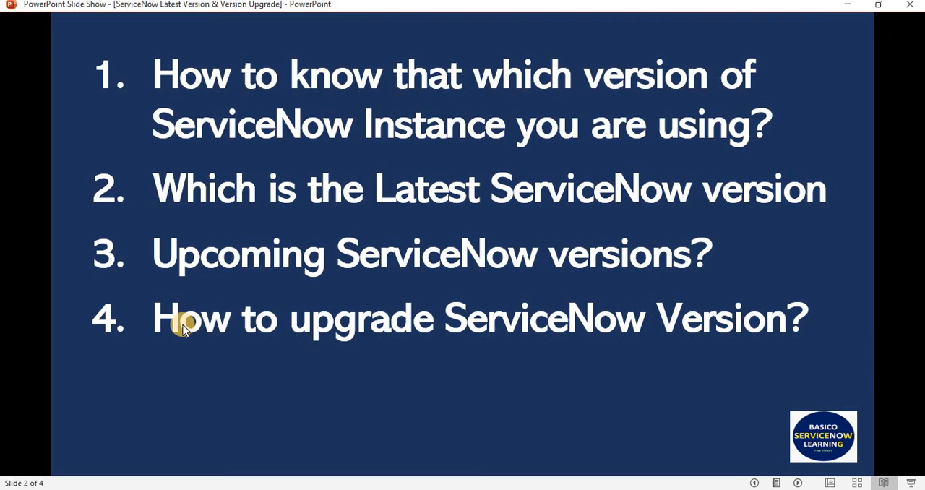
pyautogui.moveTo(211, 388)
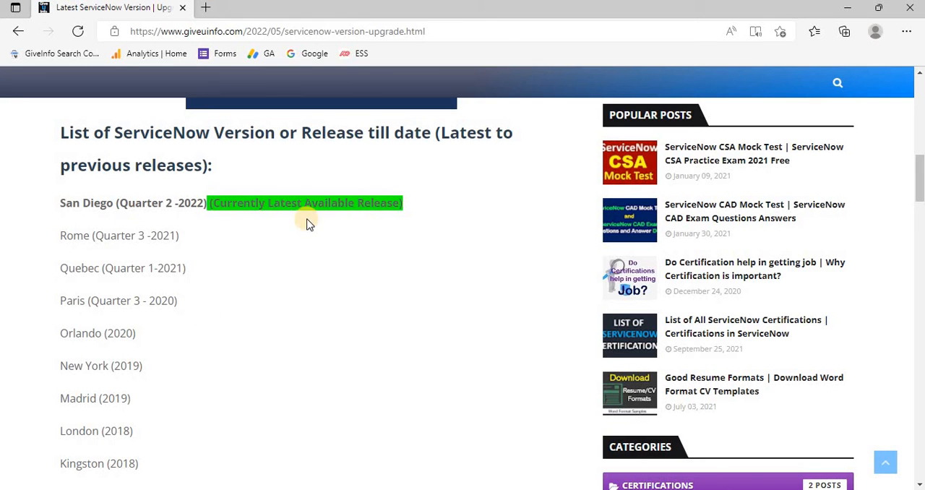
pyautogui.moveTo(101, 224)
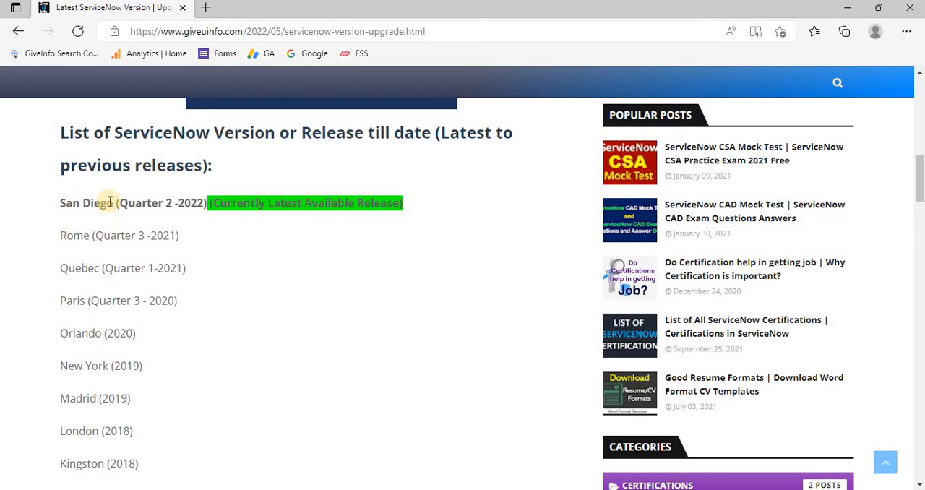
pyautogui.moveTo(141, 203)
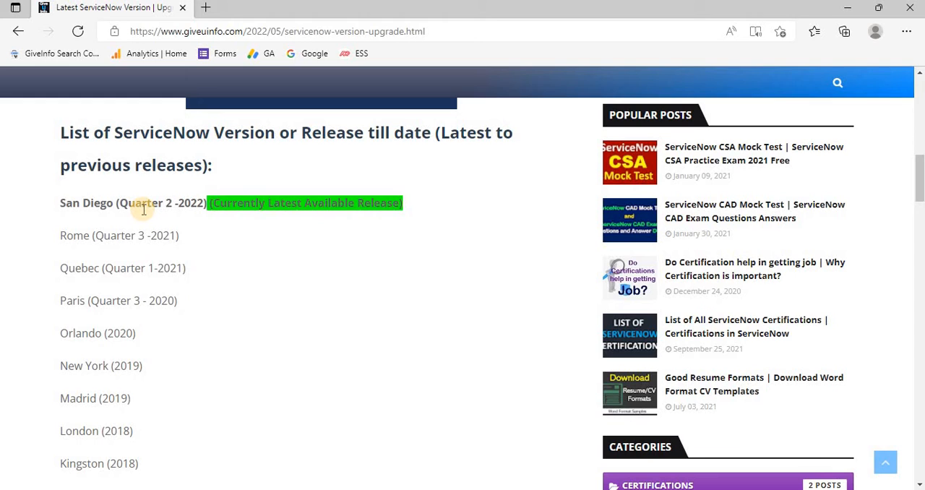
pyautogui.moveTo(176, 234)
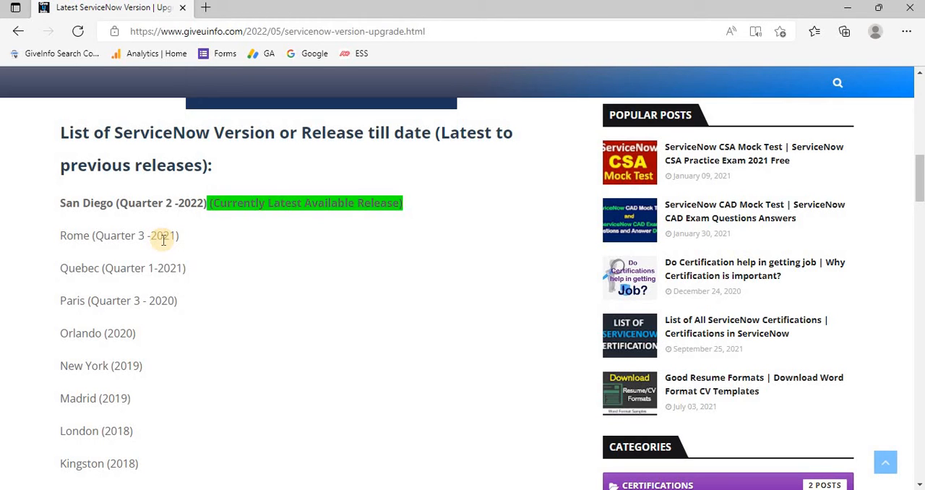
pyautogui.moveTo(147, 203)
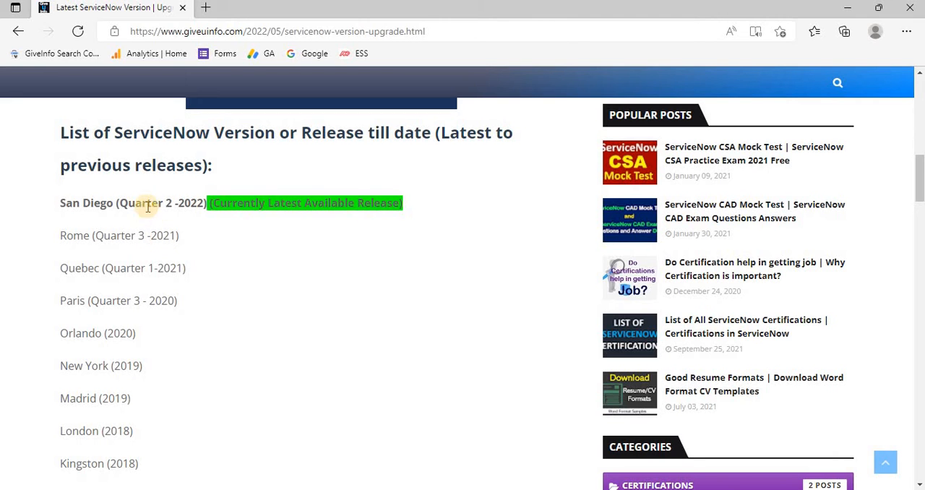
# Scroll the Giveinfo post to Upcoming ServiceNow Releases: Tokyo, Utah, Vancouver, Washington.
pyautogui.scroll(-3)
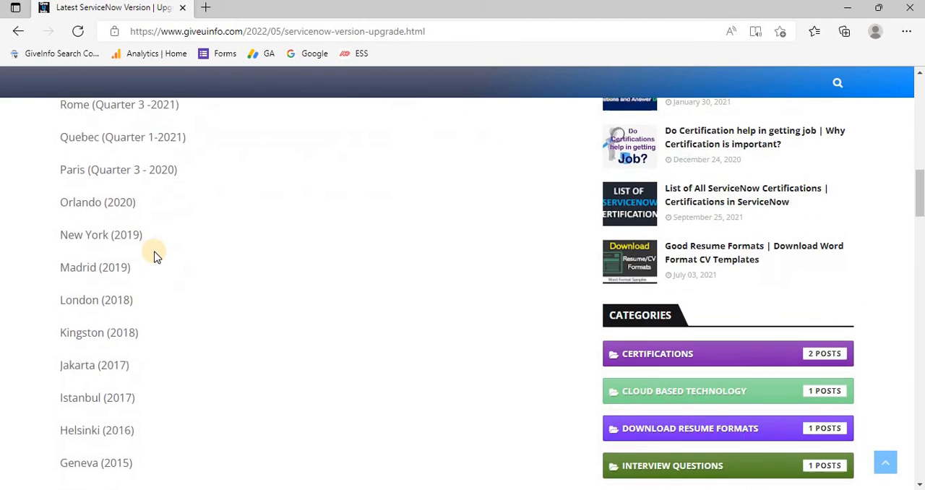
pyautogui.scroll(-3)
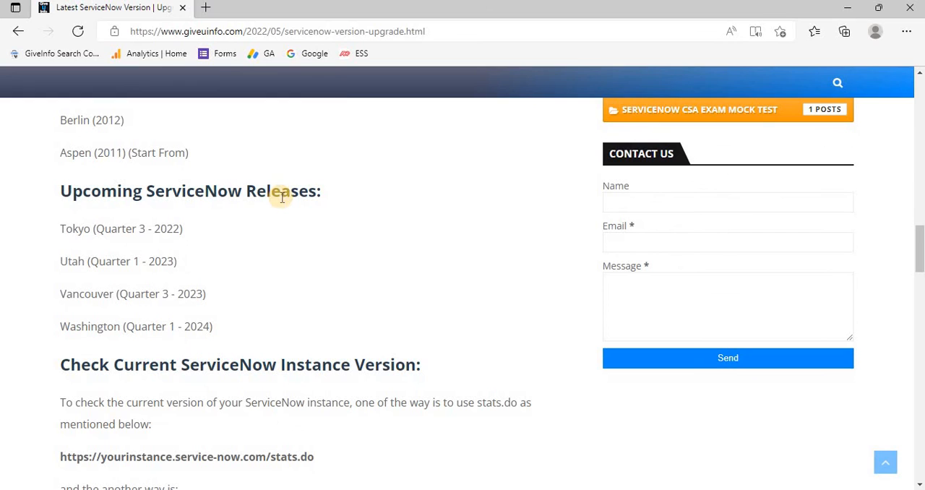
pyautogui.moveTo(215, 209)
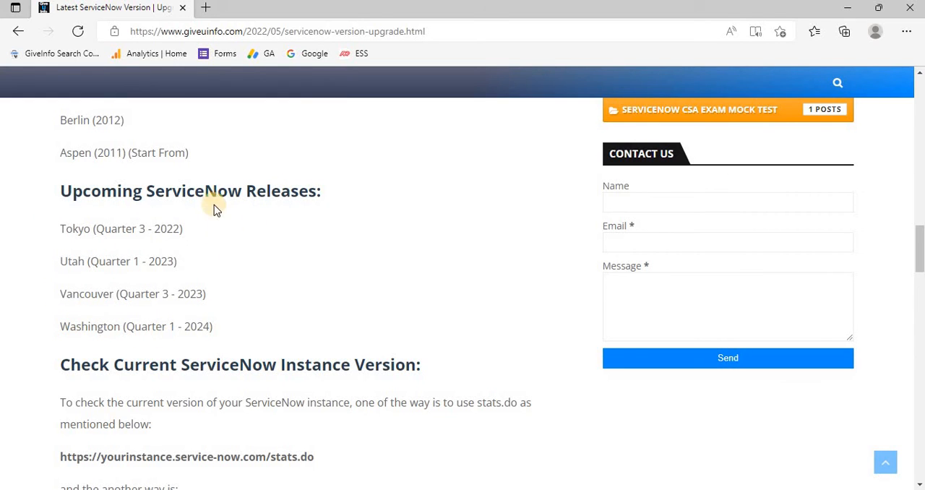
pyautogui.doubleClick(74, 229)
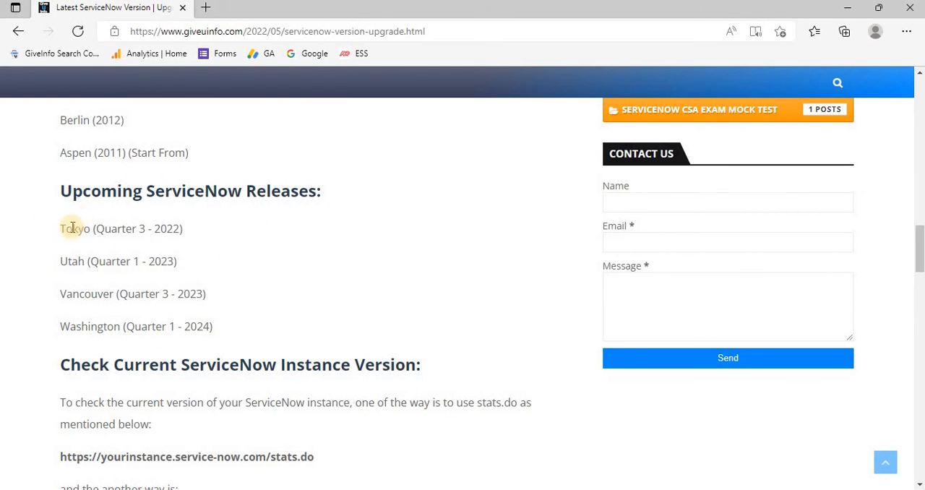
pyautogui.moveTo(74, 320)
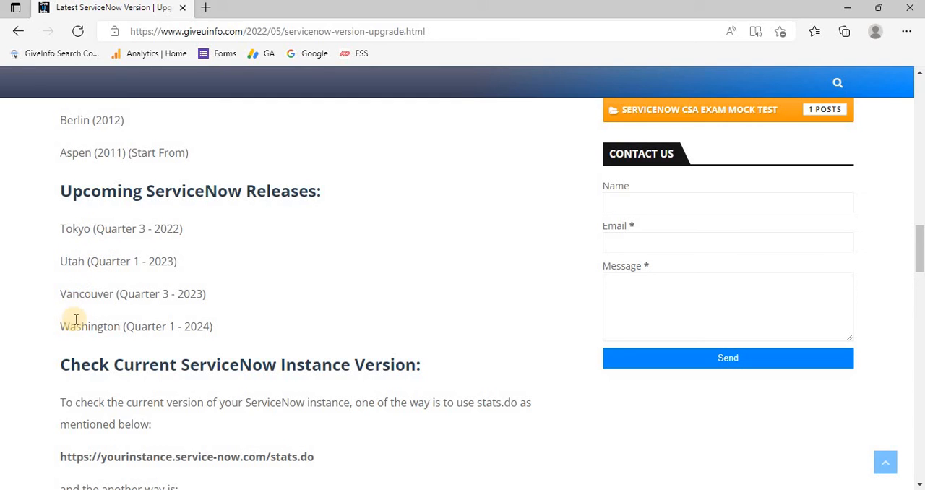
pyautogui.moveTo(83, 228)
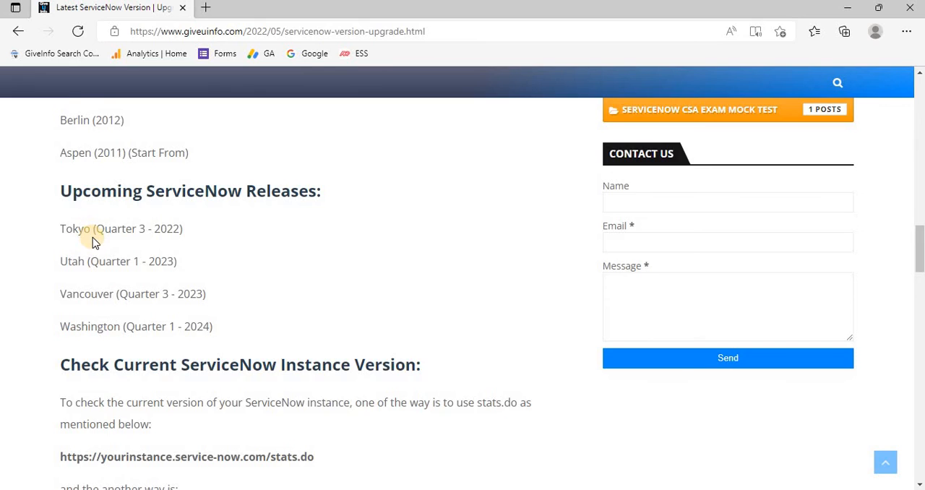
pyautogui.scroll(-3)
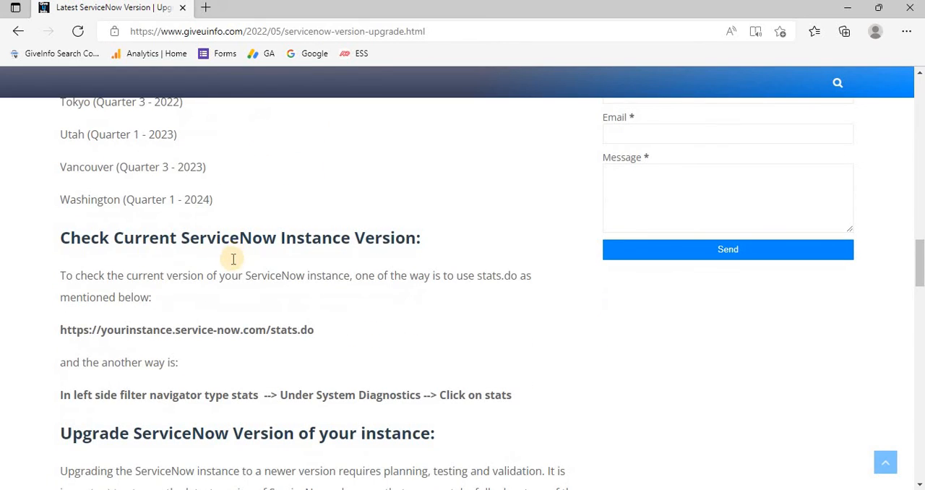
pyautogui.scroll(-3)
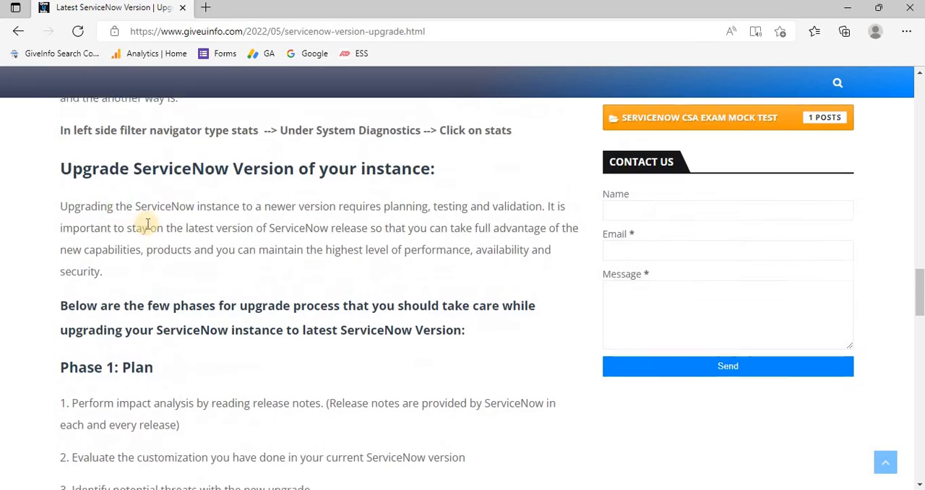
pyautogui.scroll(-3)
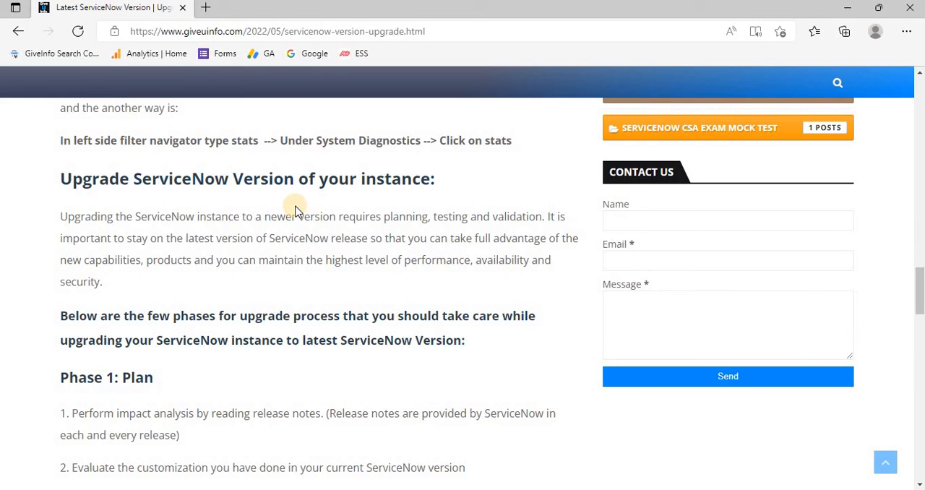
pyautogui.scroll(-3)
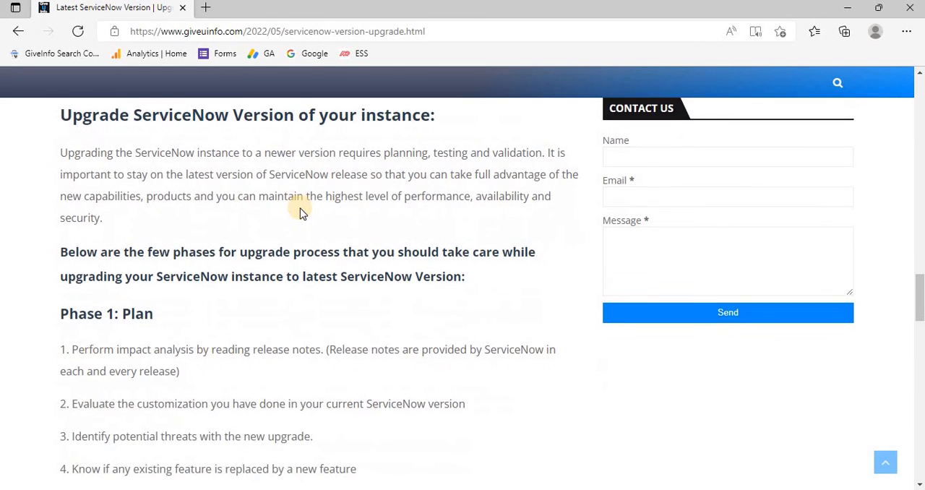
pyautogui.scroll(-3)
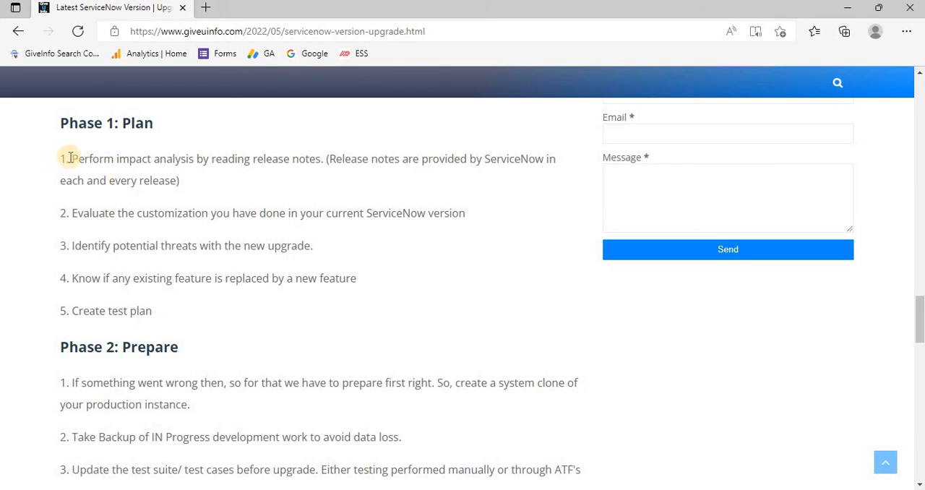
pyautogui.scroll(-3)
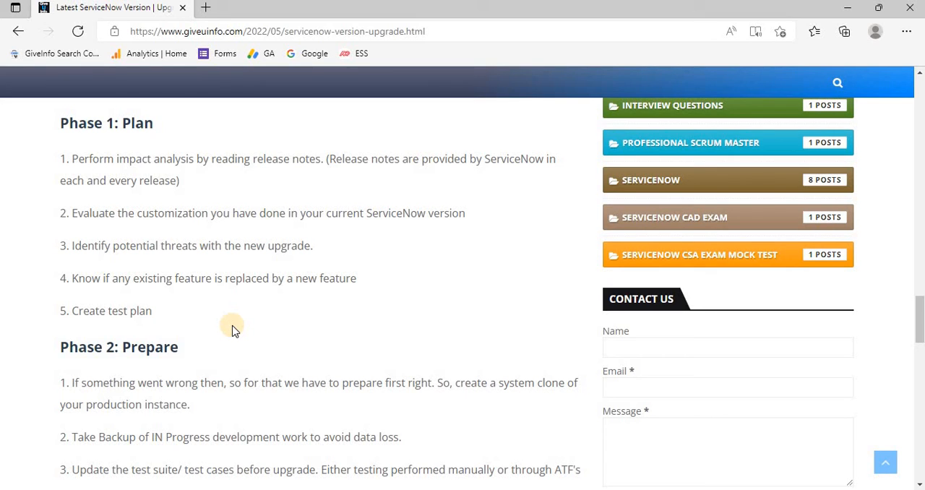
pyautogui.scroll(-3)
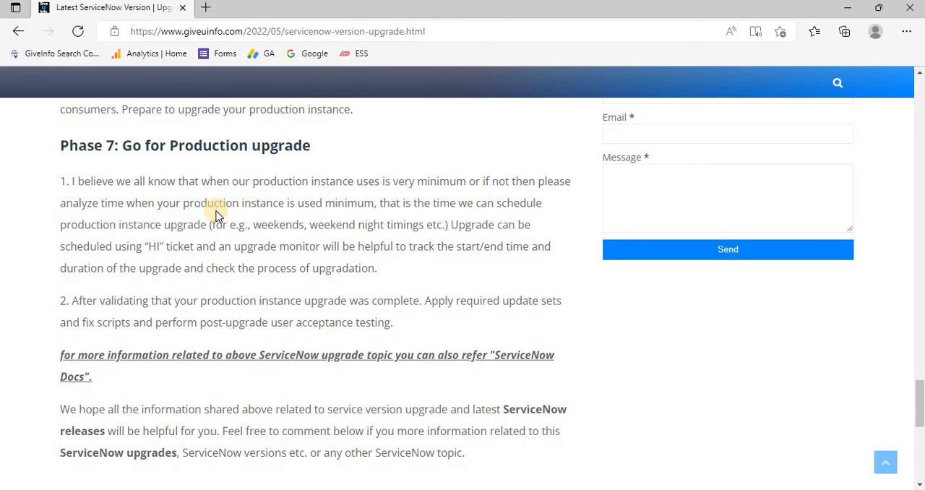
pyautogui.moveTo(235, 267)
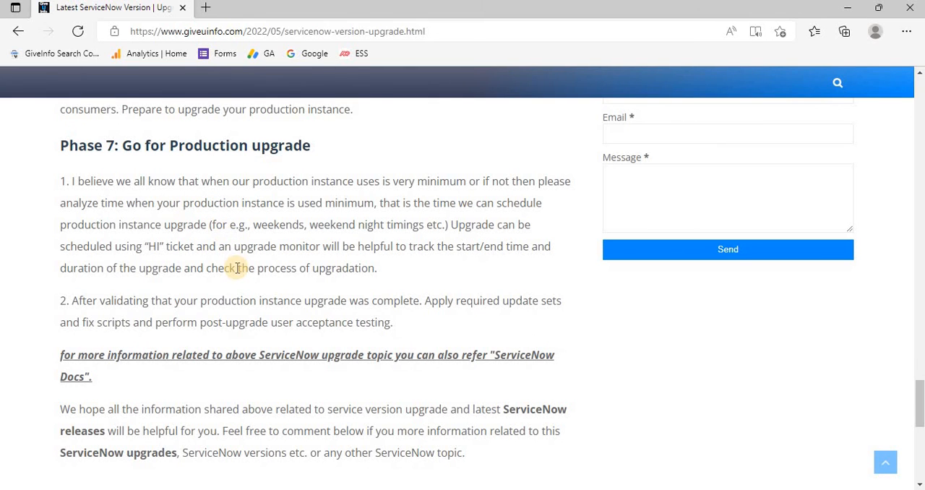
pyautogui.scroll(3)
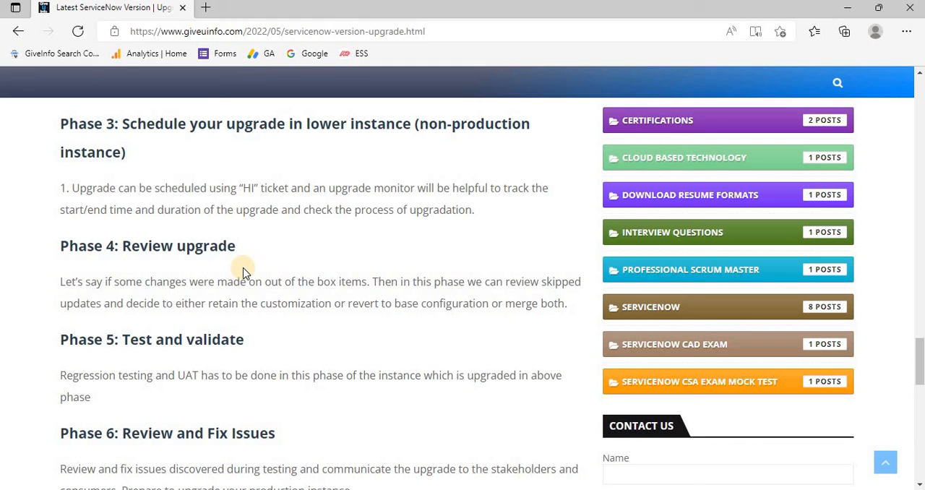
pyautogui.scroll(3)
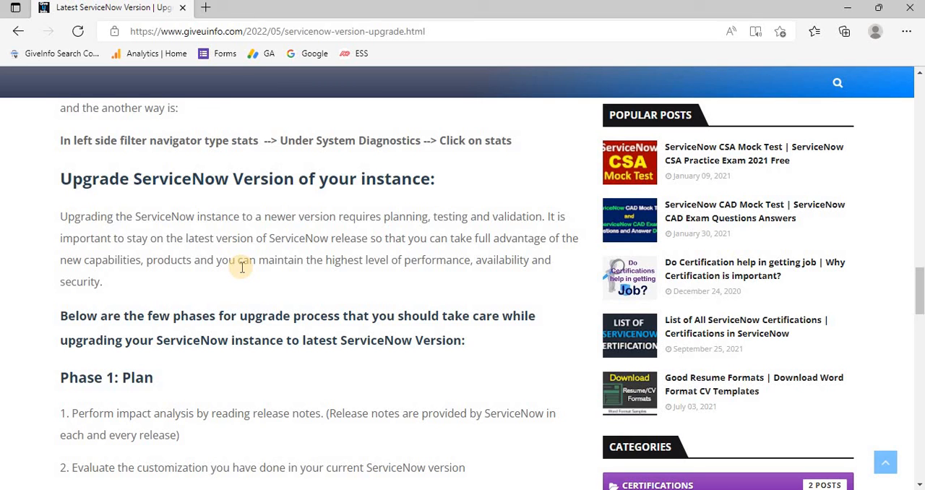
pyautogui.moveTo(244, 304)
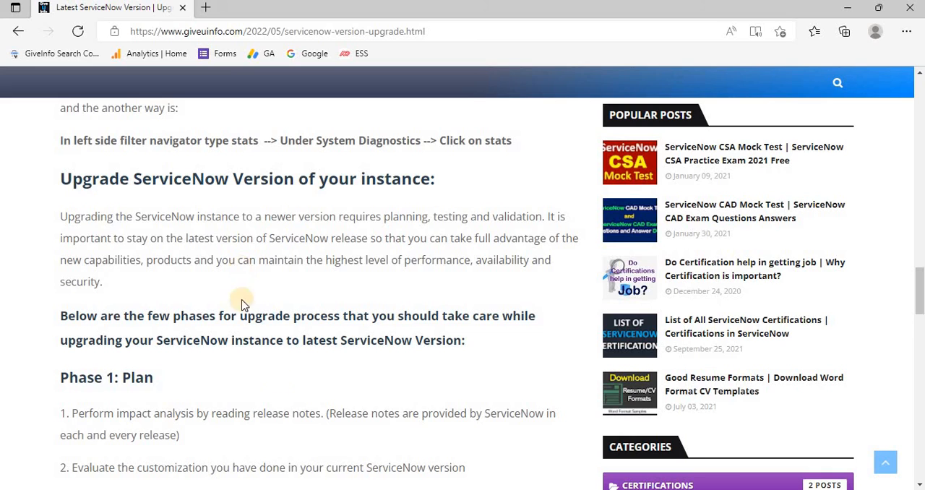